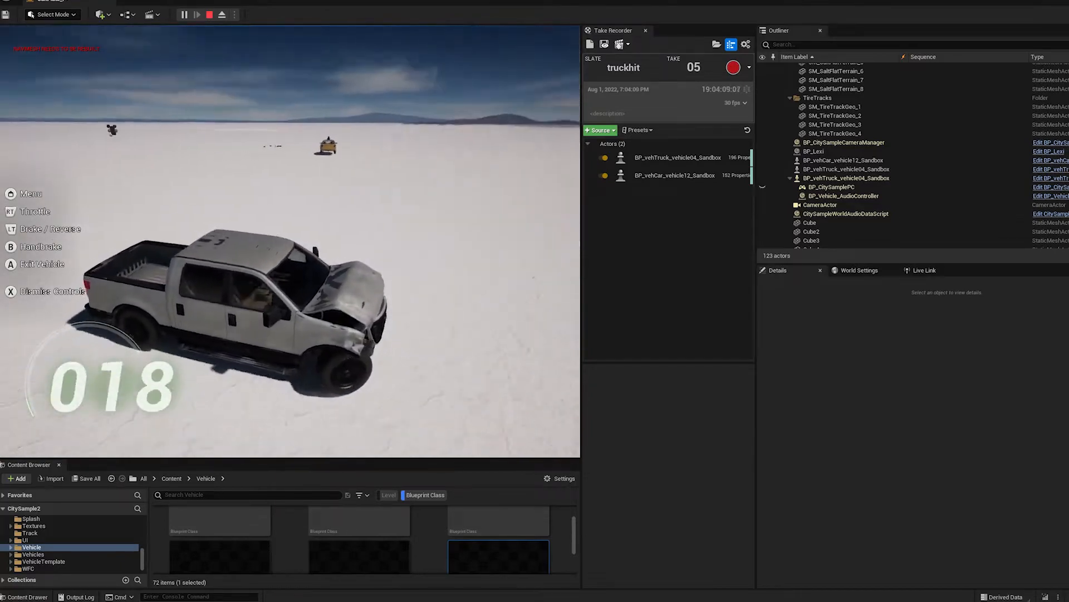
Start the take, play the level and take control of the truck to drive it into the taxis.
click(209, 14)
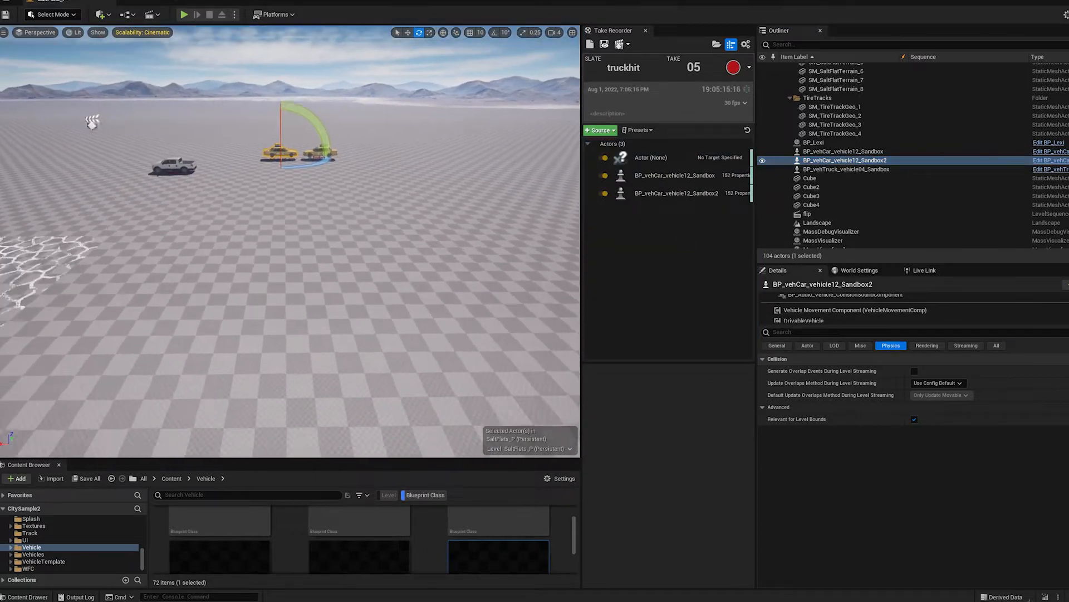
click(183, 14)
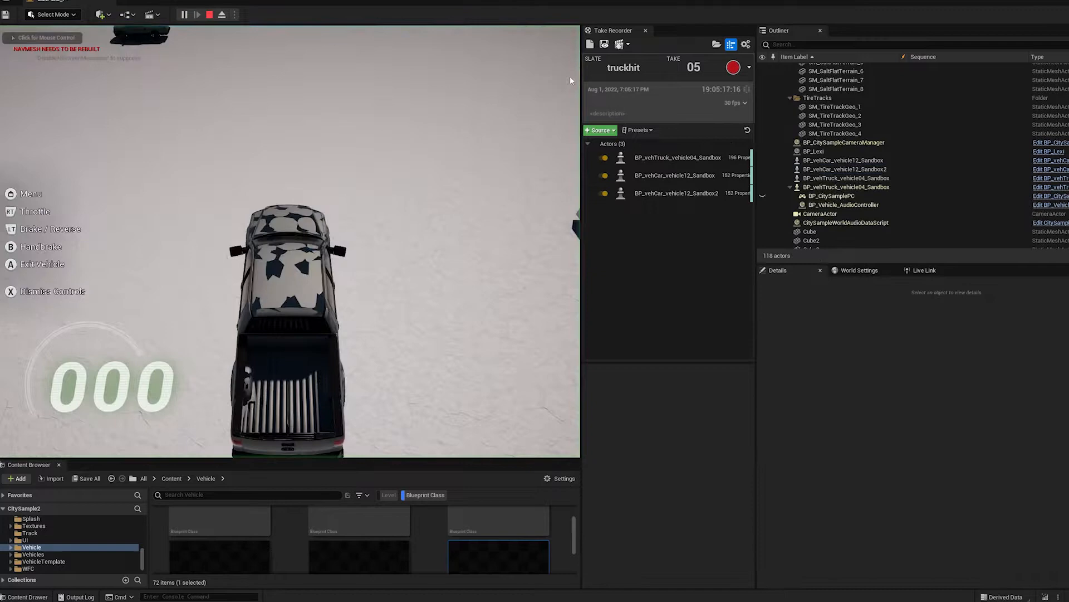
click(734, 68)
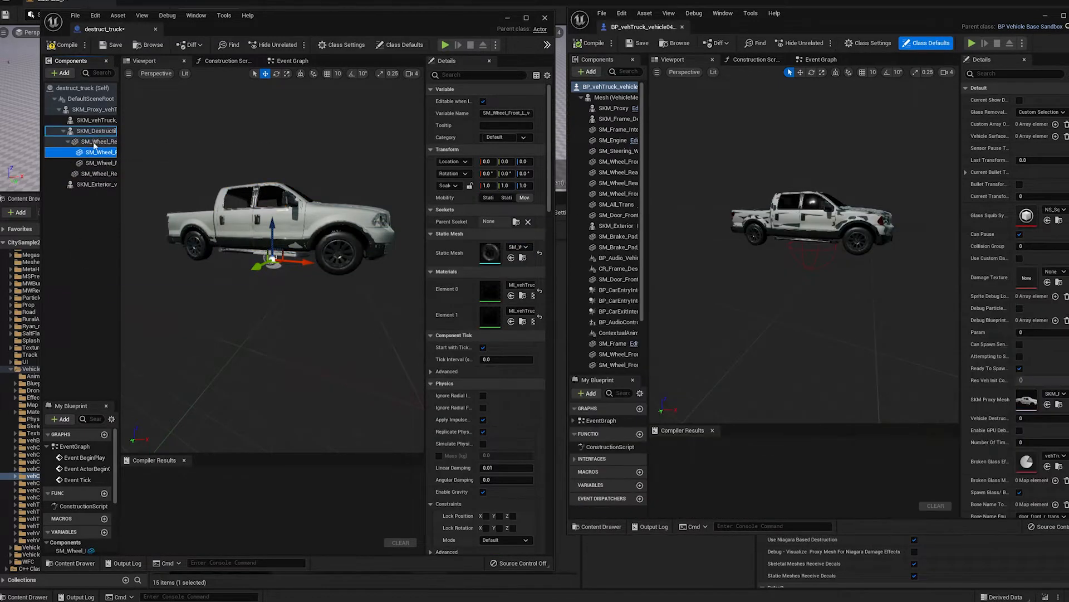
Assign the truck's materials, including the windshield instance, to the proxy mesh slots and compile.
click(96, 131)
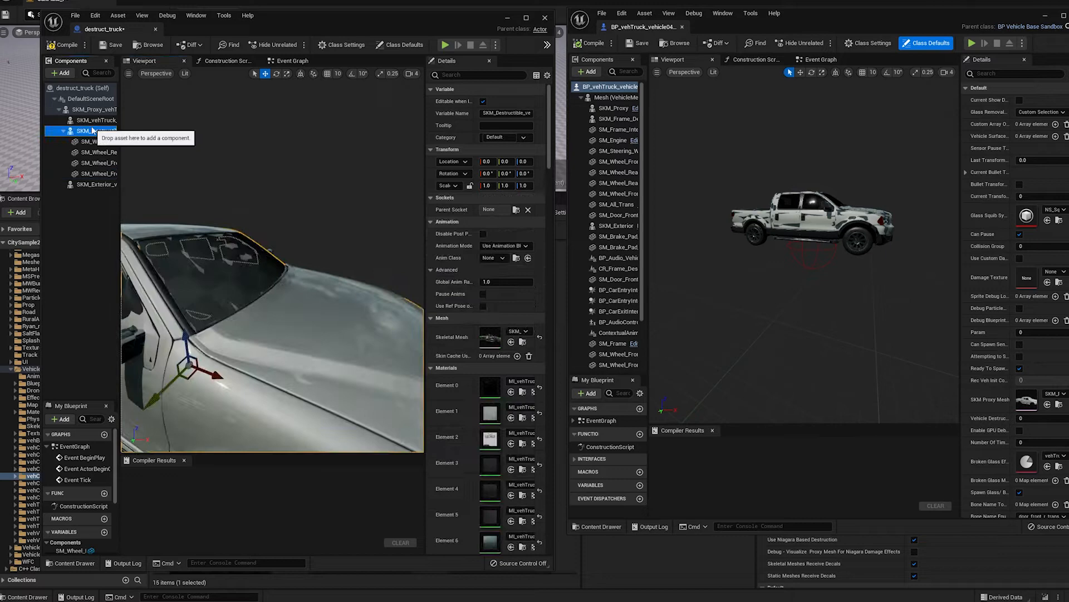
click(96, 109)
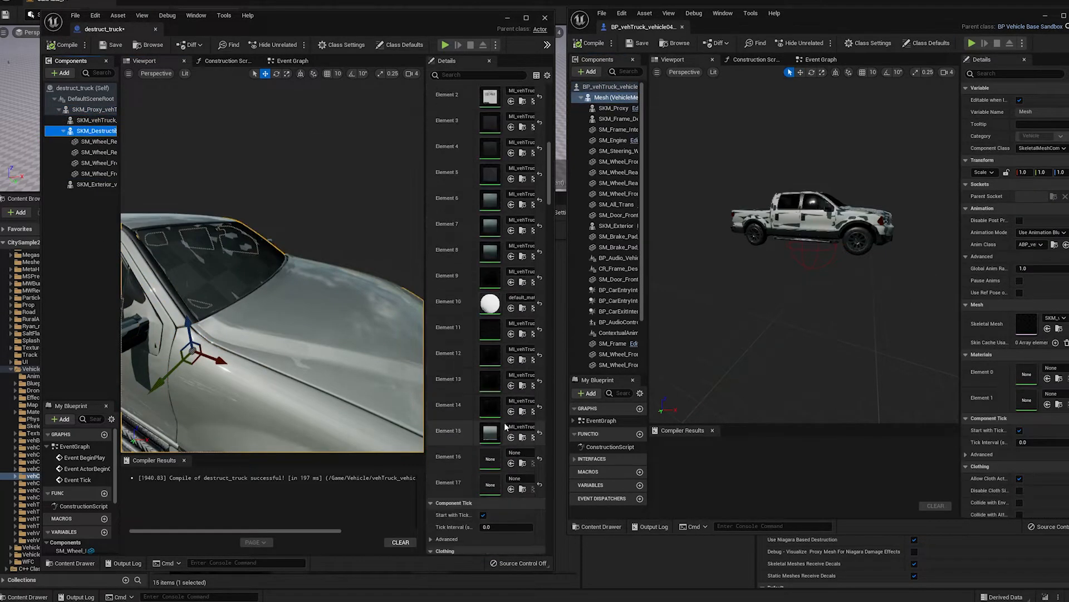
click(90, 110)
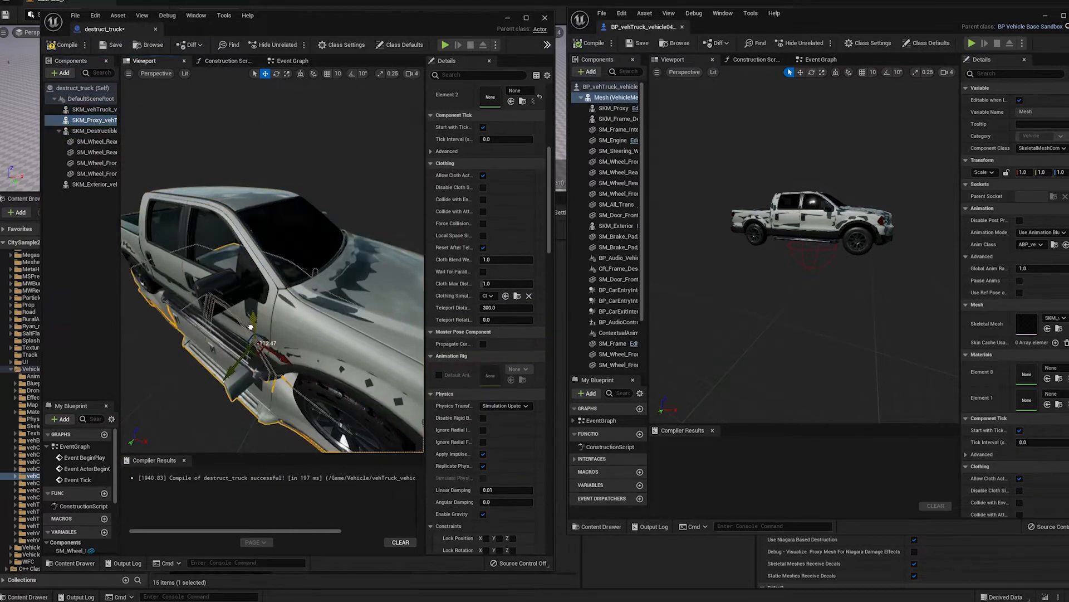
click(518, 187)
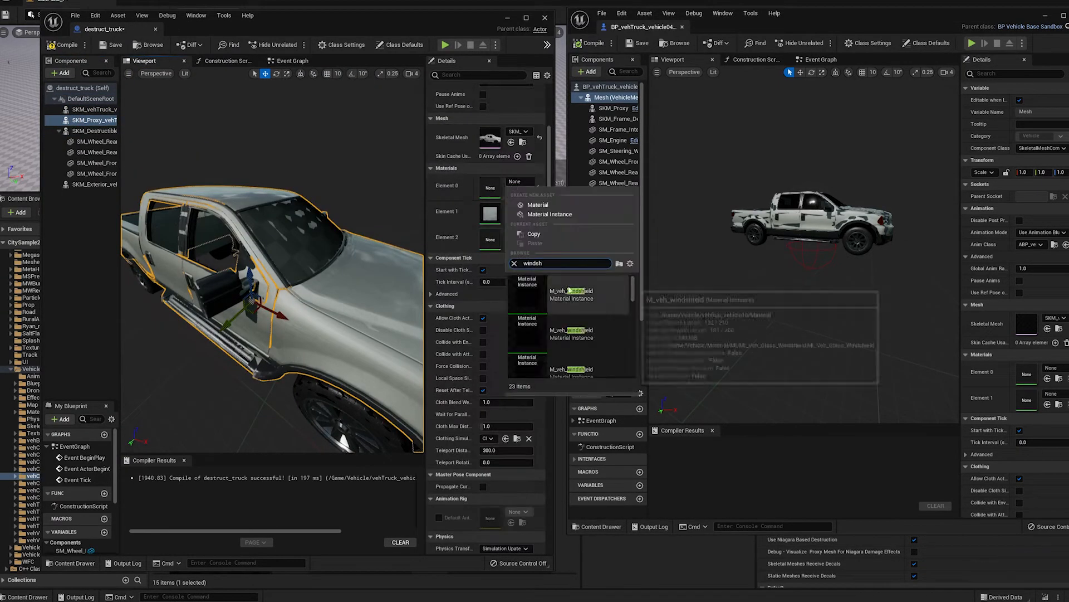
click(95, 130)
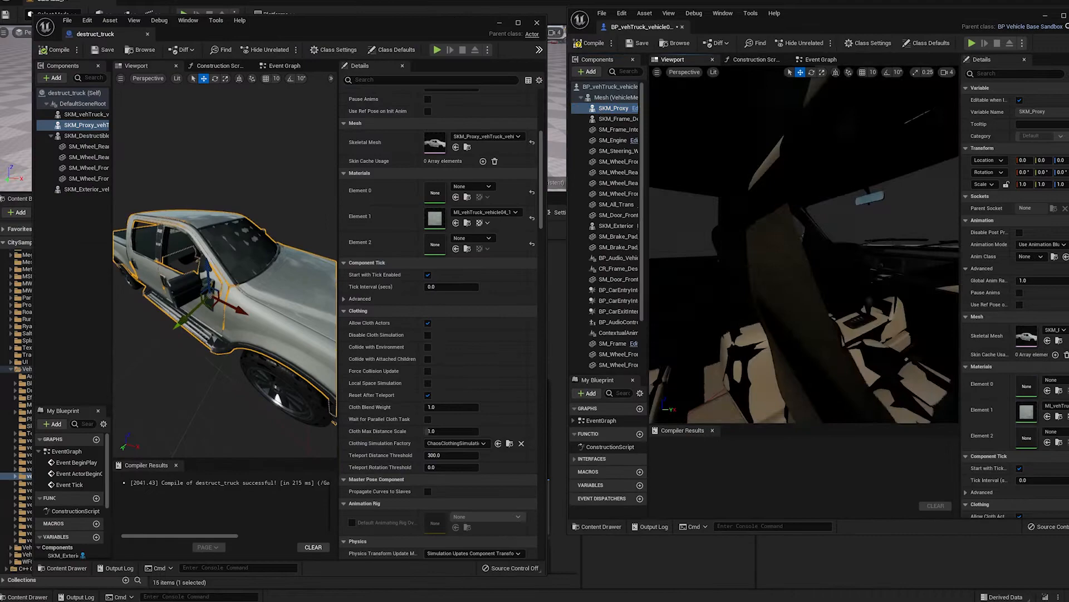
Match the destructible mesh's material slots to the proxy, then browse to the taxi vehicle meshes for destructcab.
click(87, 136)
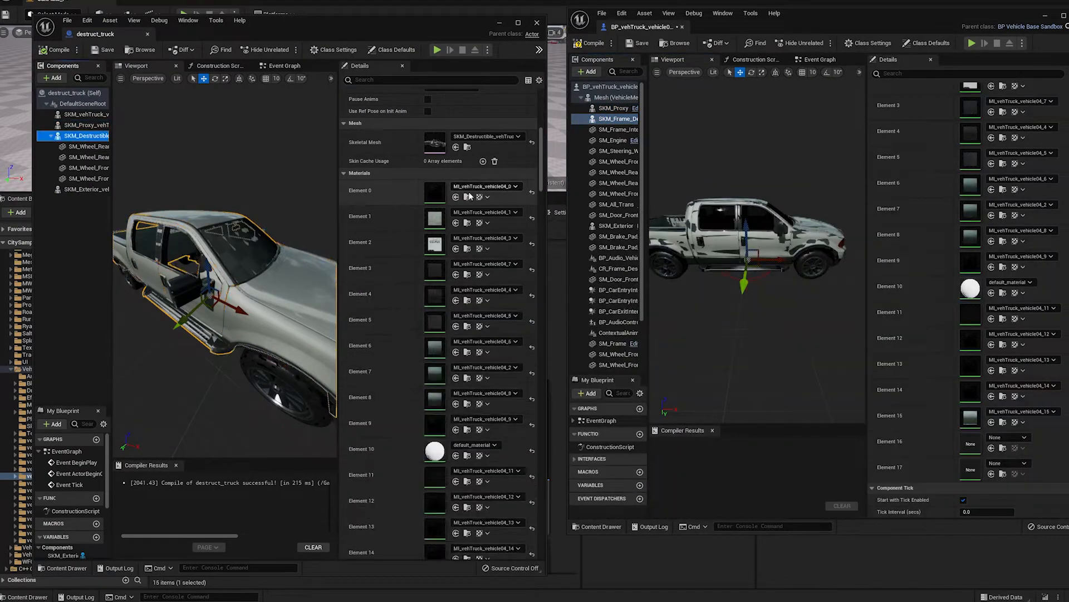
click(84, 125)
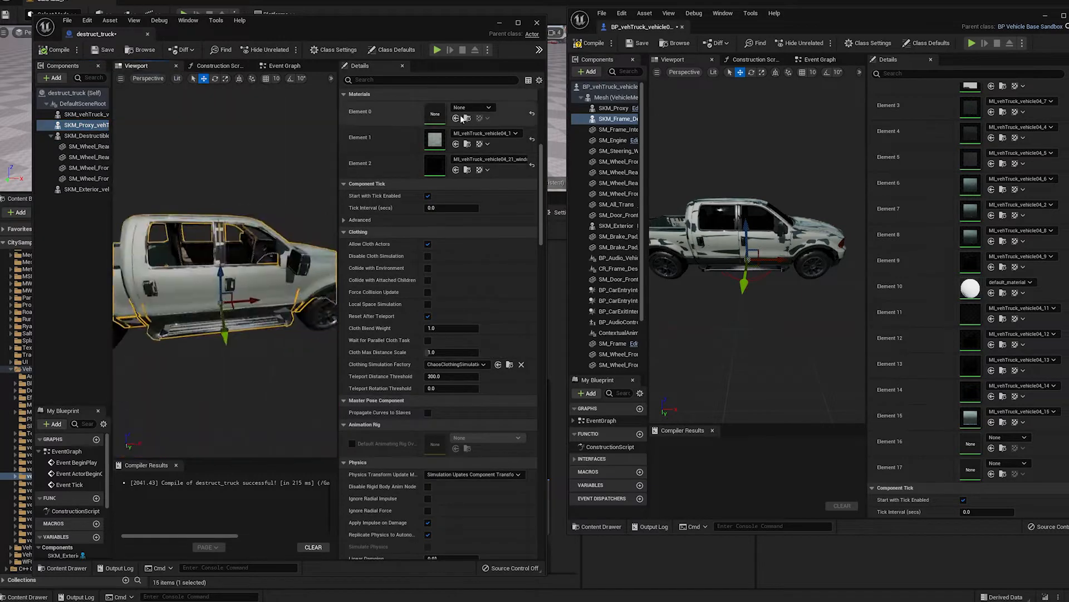
click(86, 135)
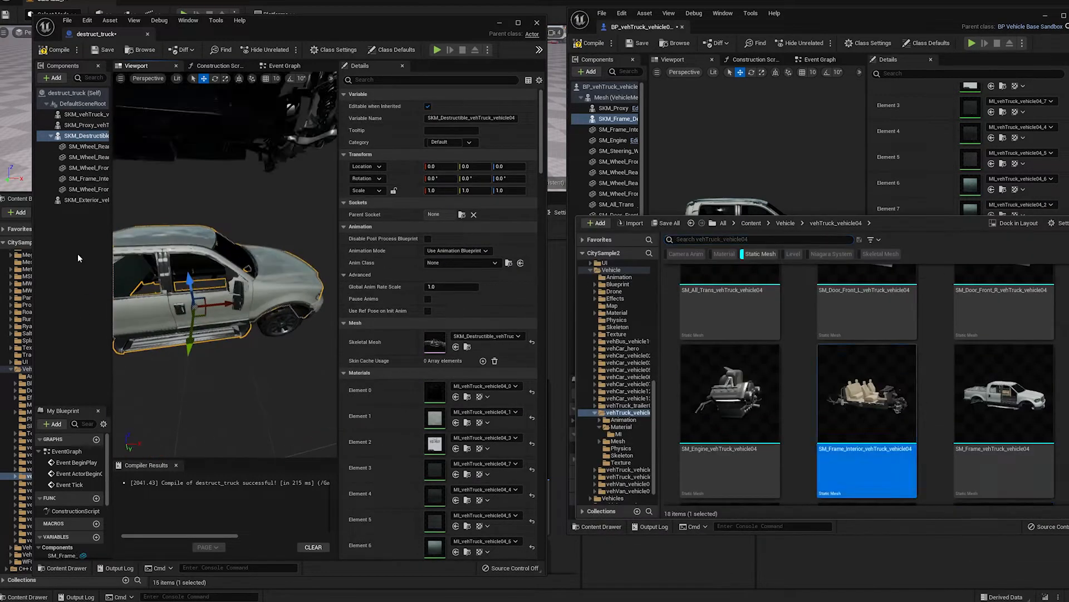
click(74, 179)
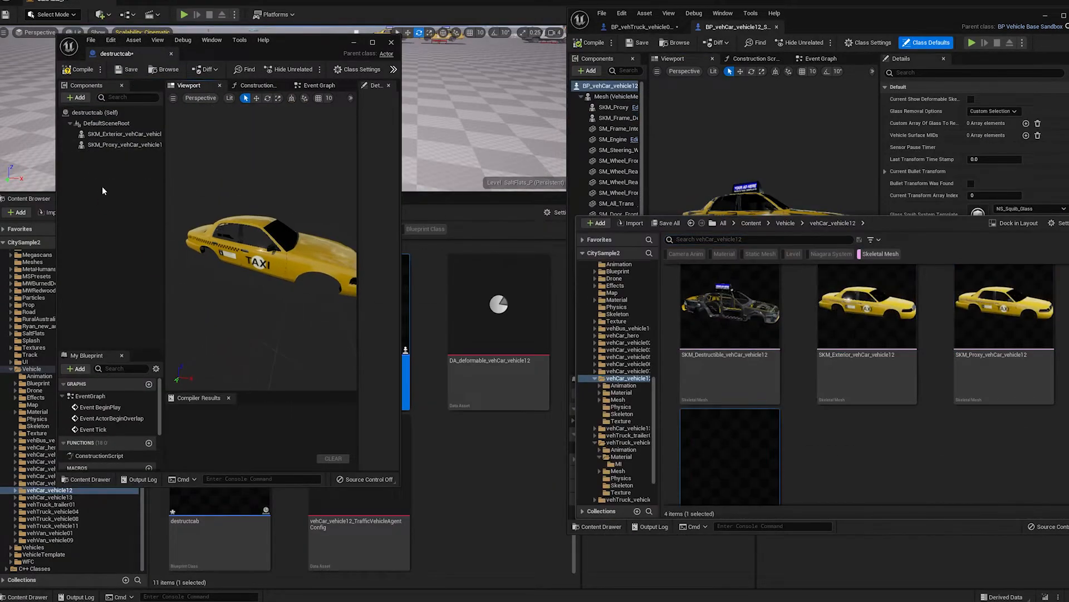
Load the destroy level sequence and add the destructcab taxi actors as tracks.
click(759, 254)
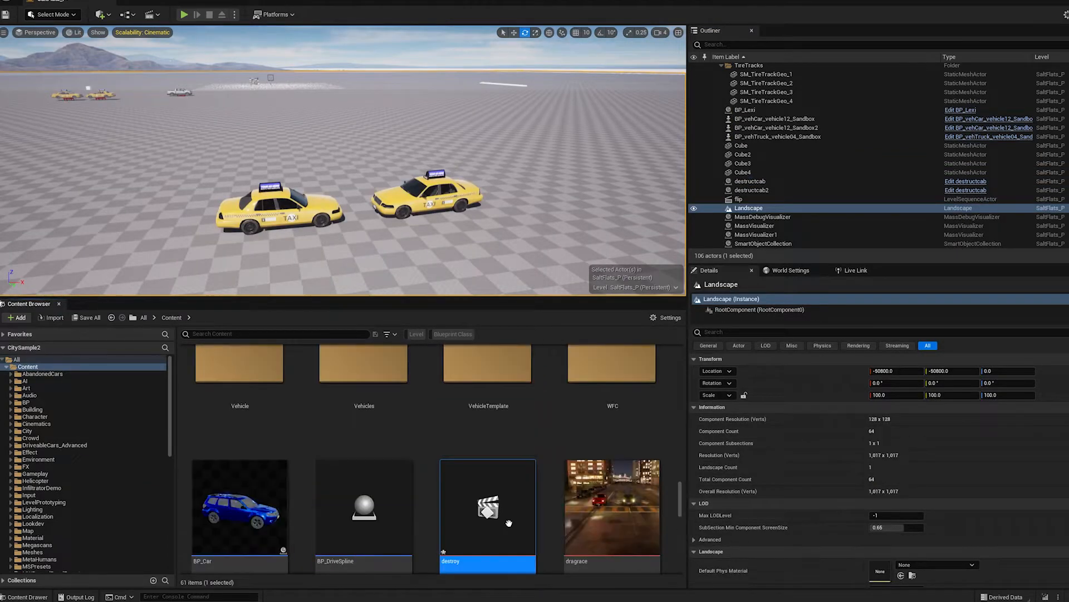
double_click(488, 507)
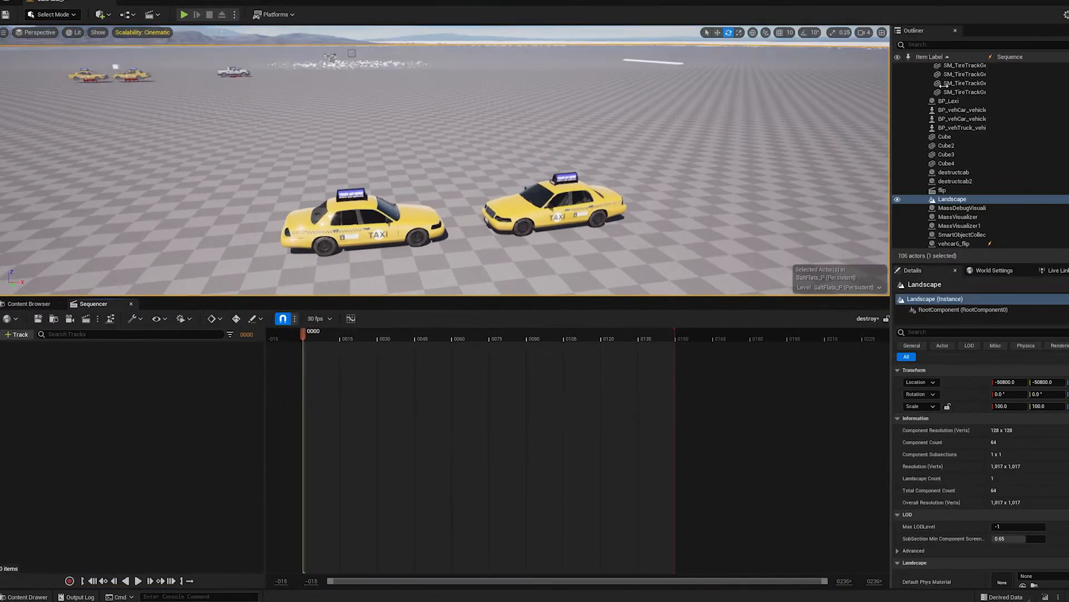
click(1003, 171)
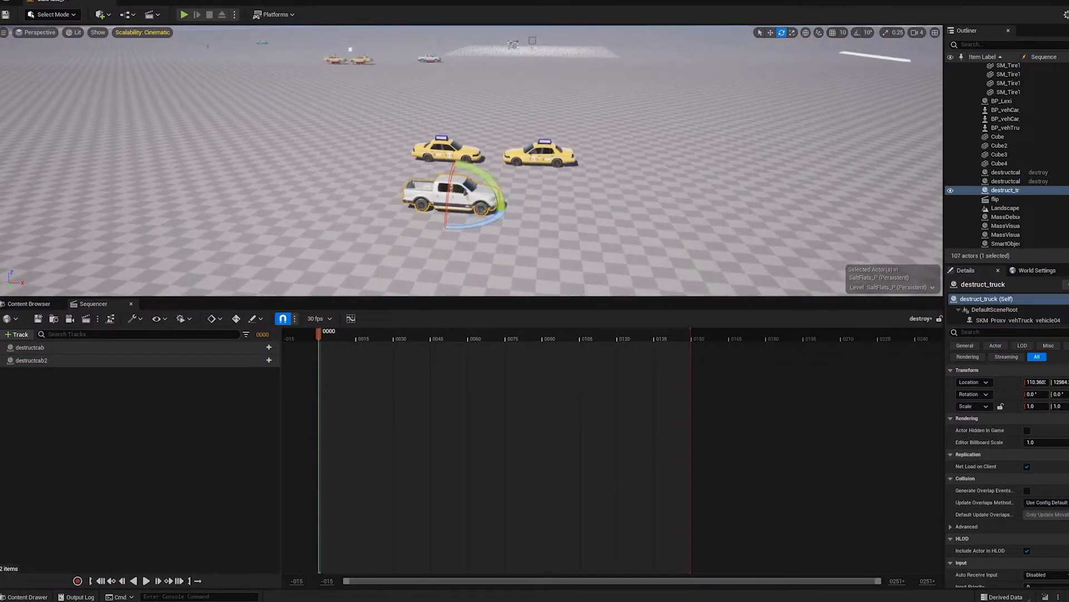
Add destruct_truck to the sequence and give the first taxi its destructible and exterior mesh component tracks.
click(771, 32)
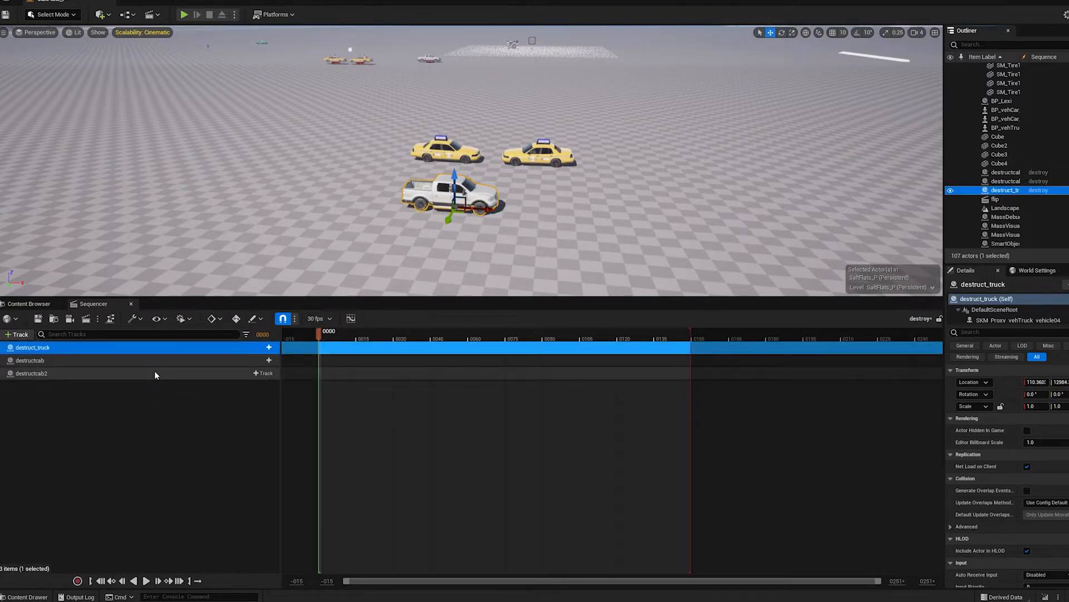
click(266, 348)
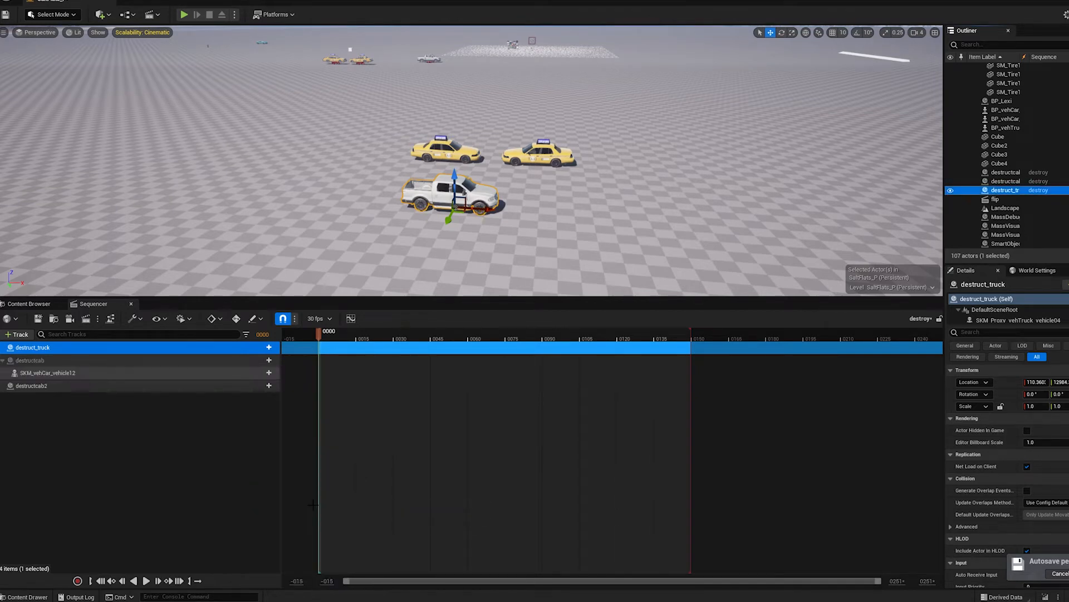
click(265, 360)
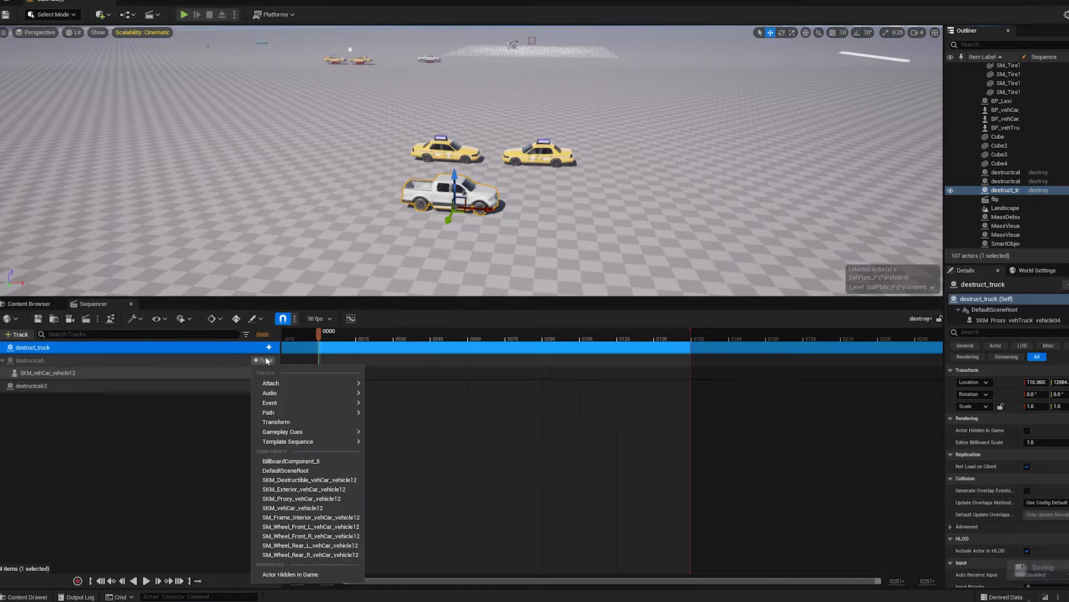
click(311, 479)
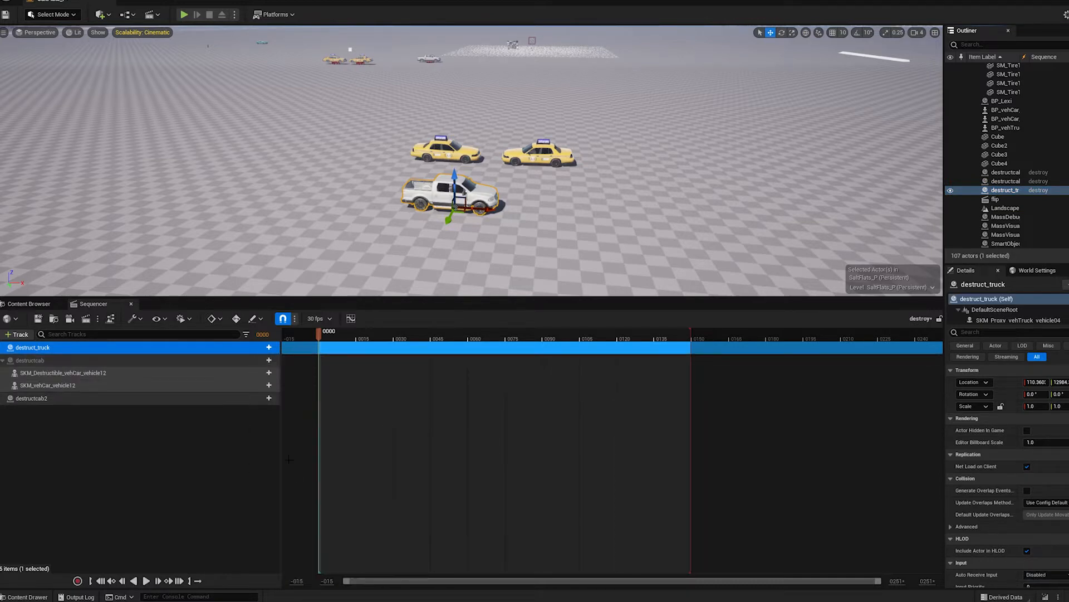
click(269, 348)
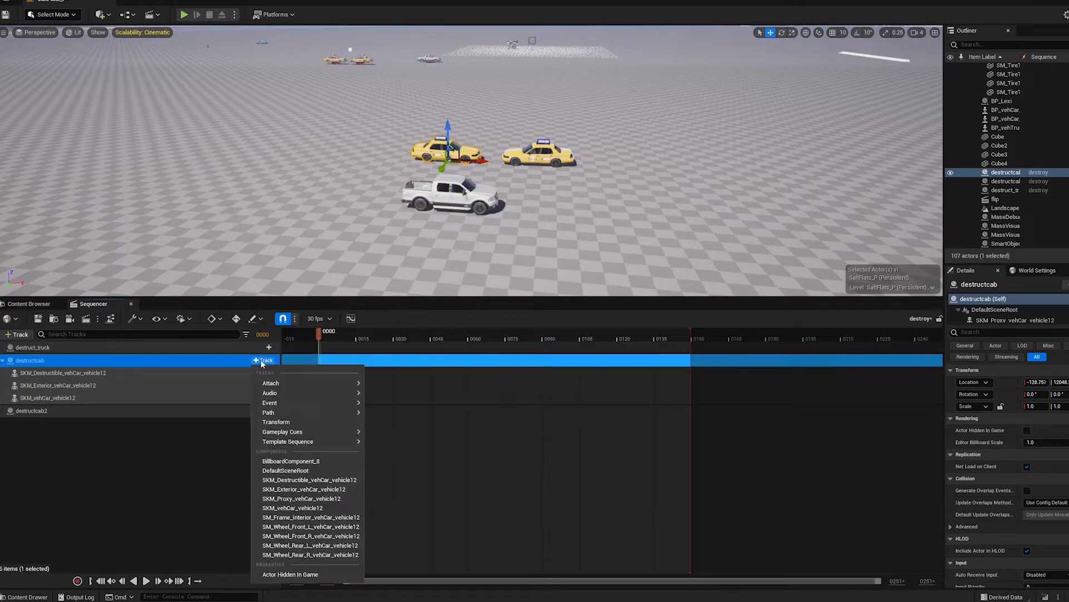
mouse_move(296, 402)
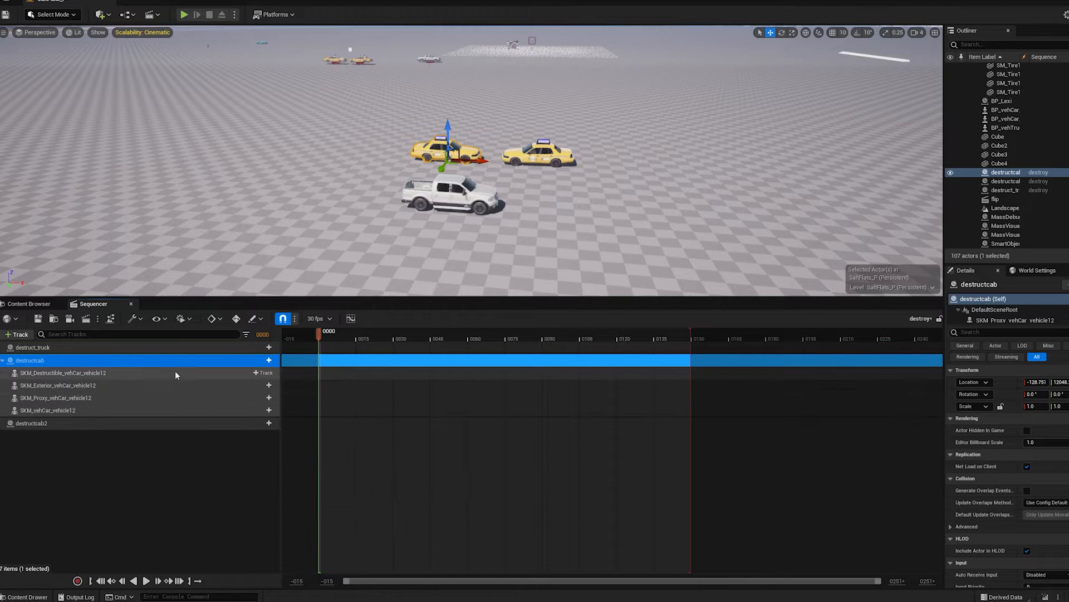
Give destructcab2 its destructible and exterior mesh component tracks.
click(266, 372)
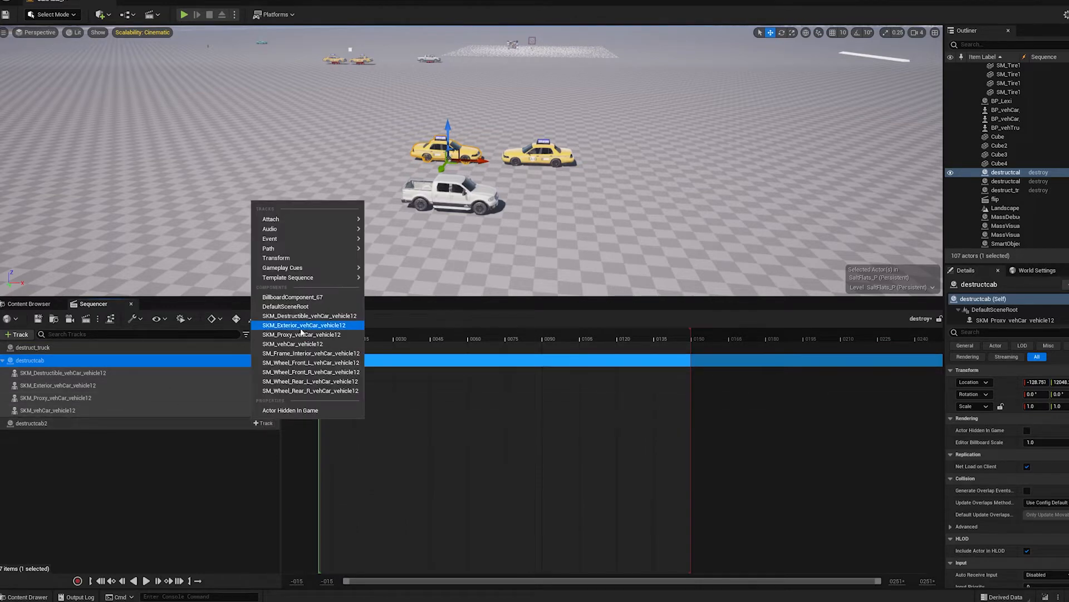
click(308, 315)
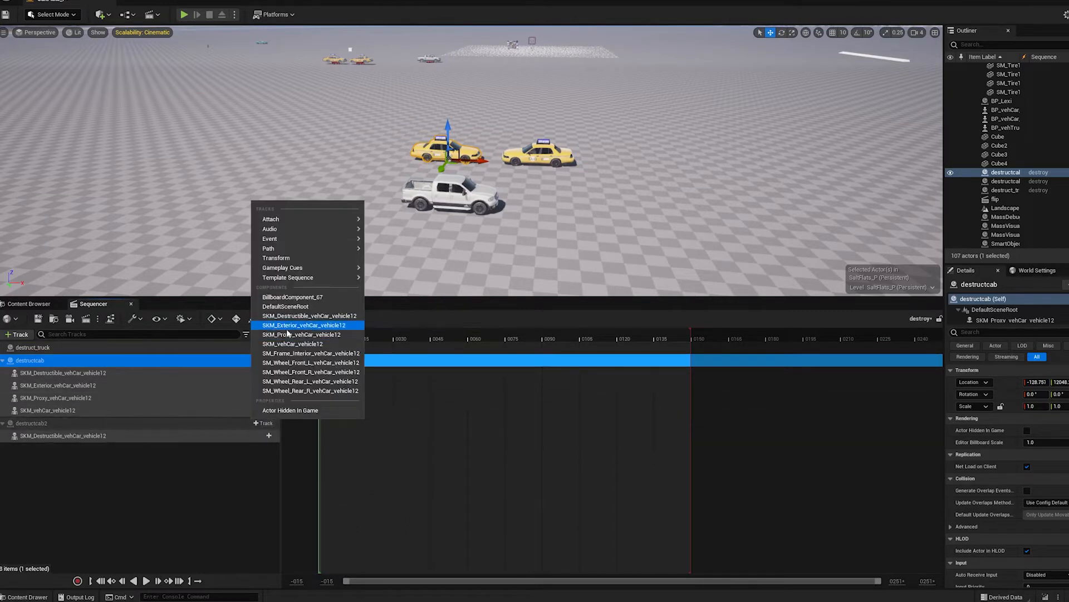
click(304, 324)
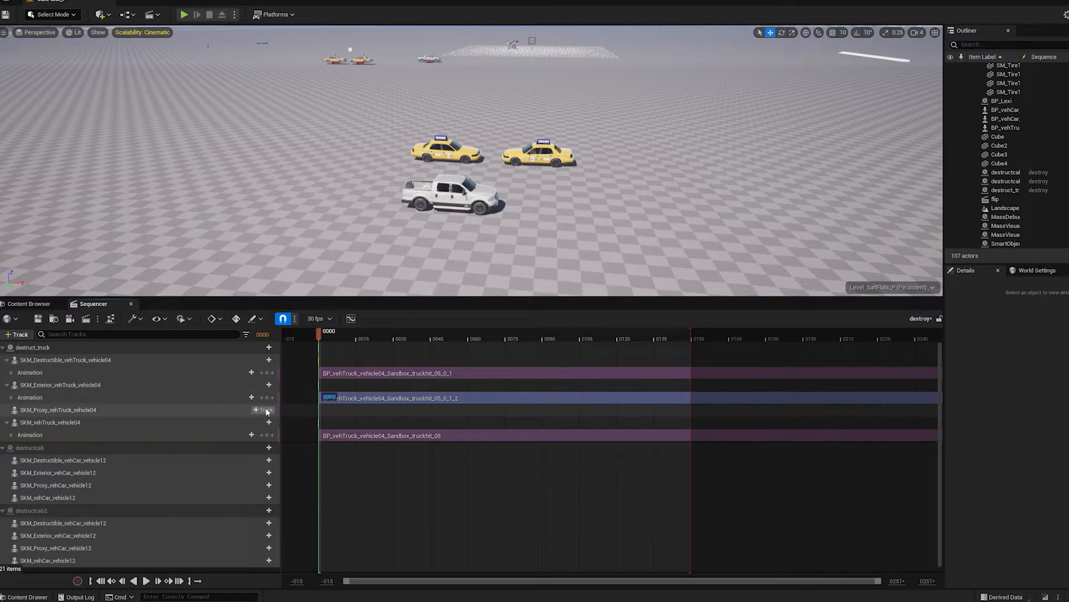
Assign matching truckhit_05 animation sequences to the truck proxy mesh and the taxi's destructible mesh.
click(265, 409)
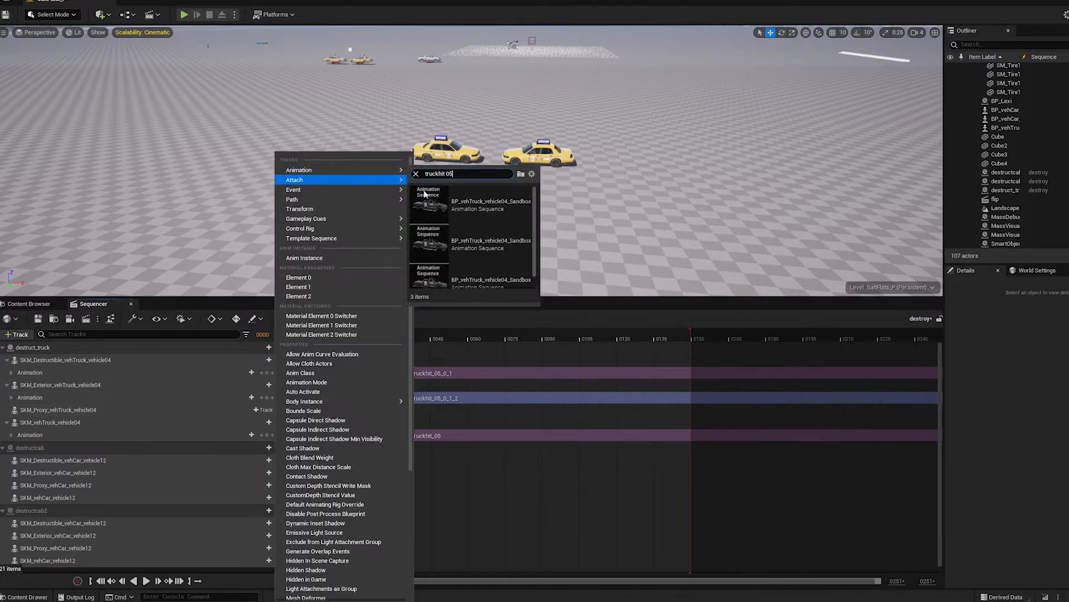
mouse_move(321, 169)
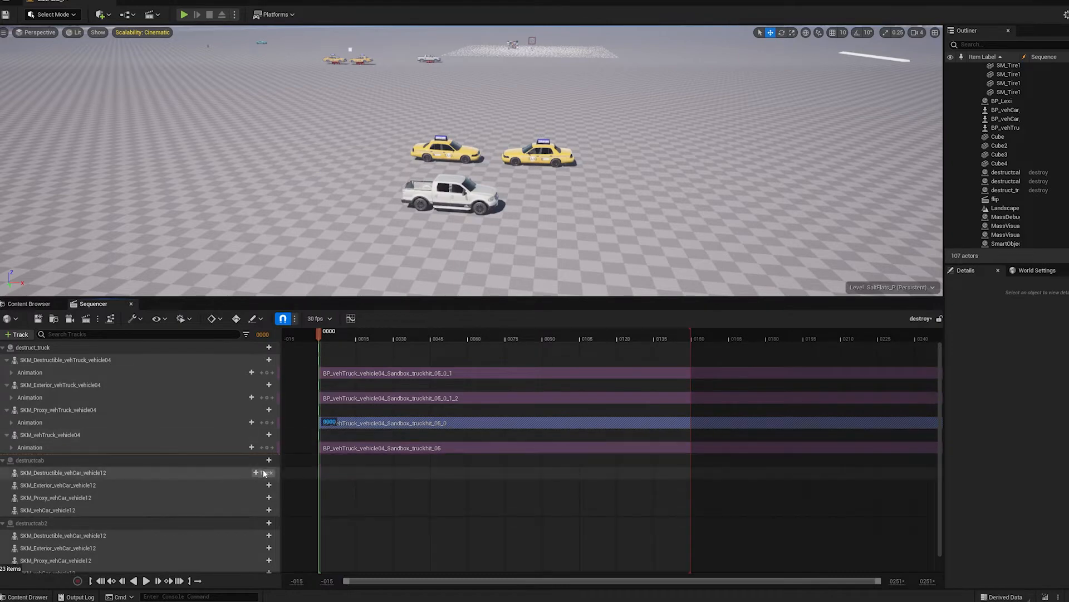
click(257, 472)
text(truckhit 05)
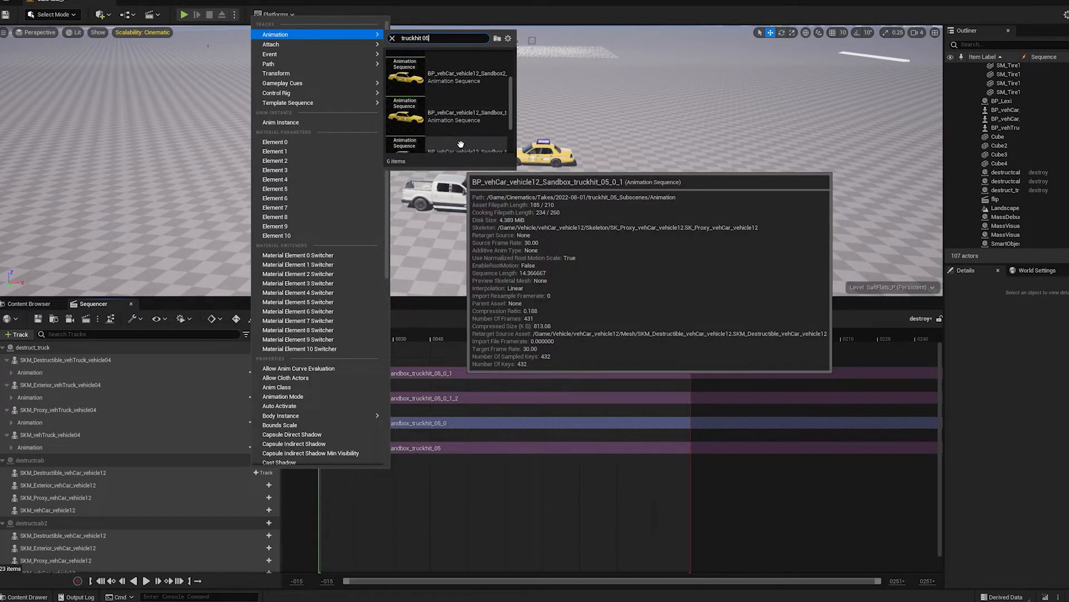
click(460, 144)
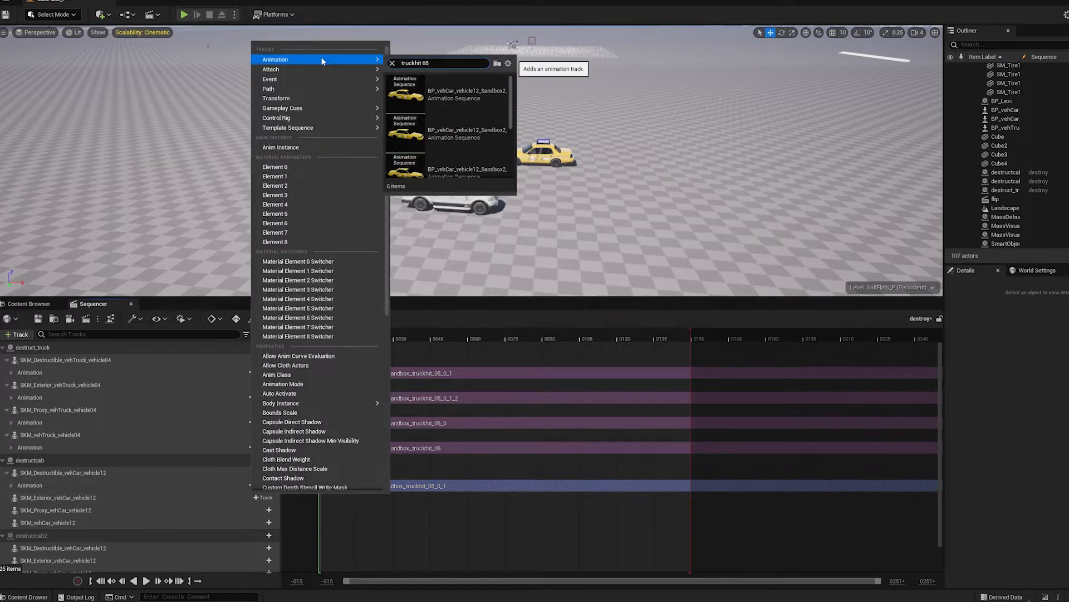
mouse_move(440, 135)
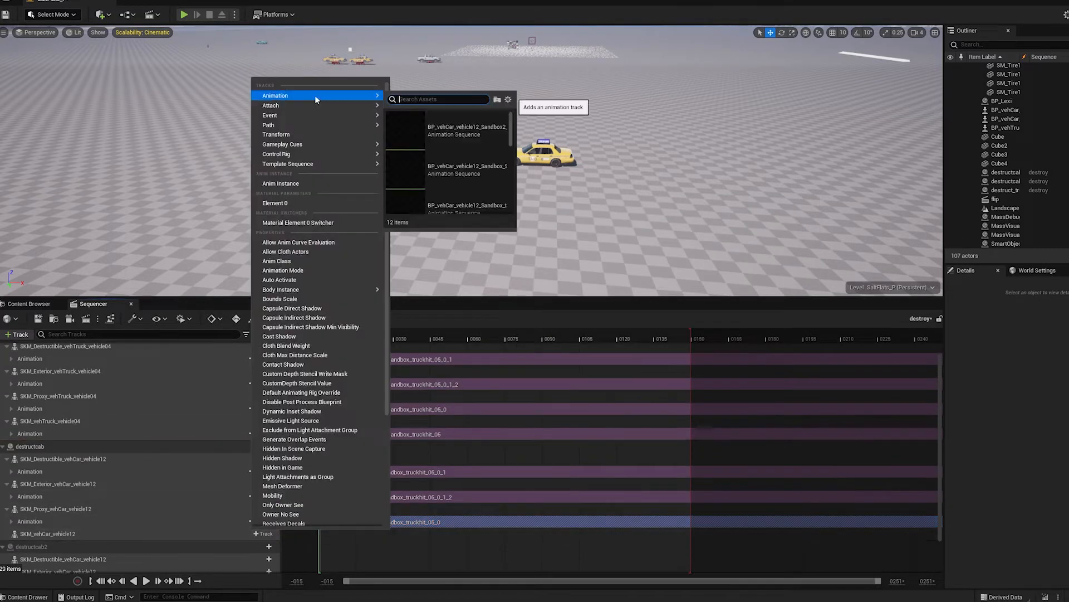
text(truckhit 05)
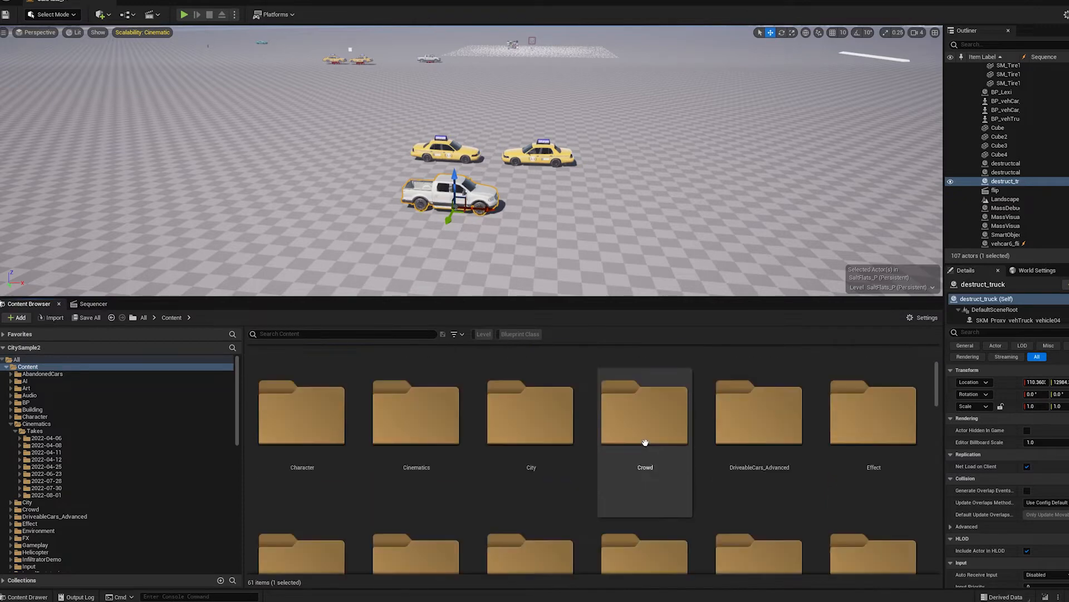
Review the recorded taxi take, then return to the destroy sequence for destructcab's Transform track.
double_click(45, 494)
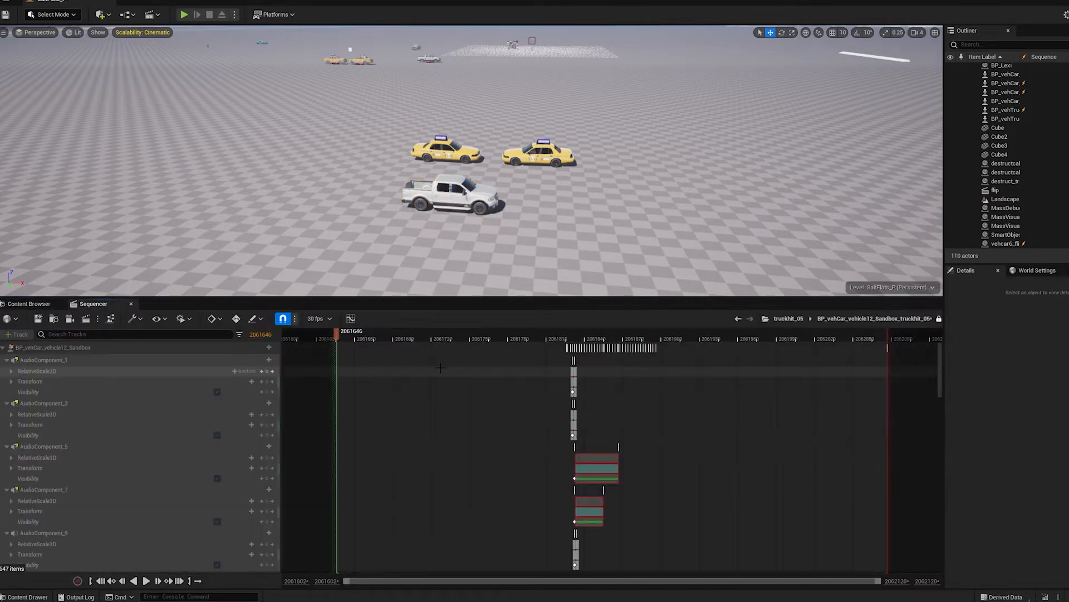
click(29, 303)
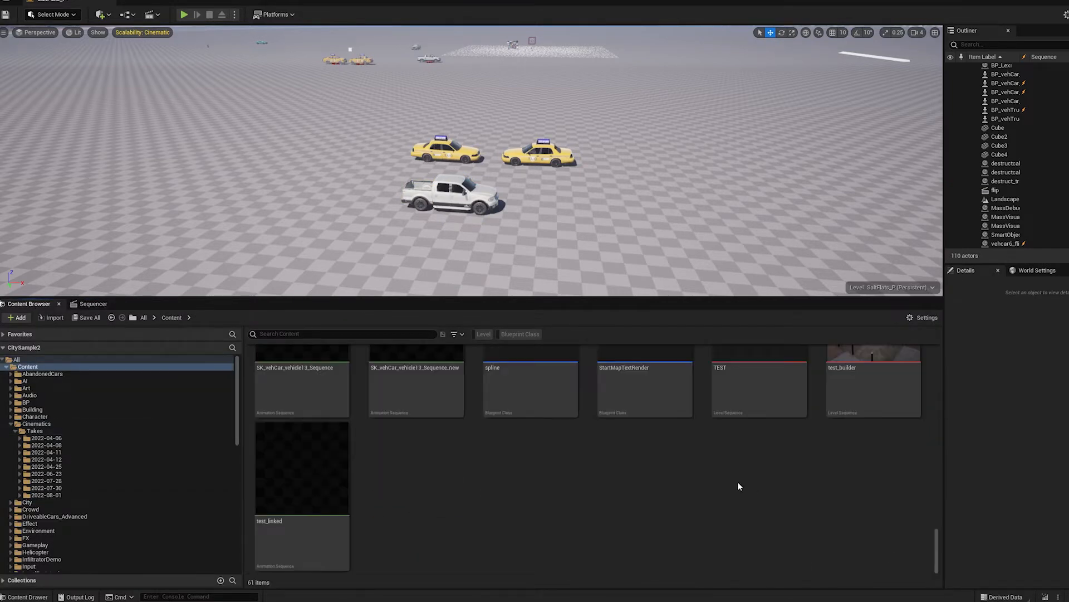
click(93, 303)
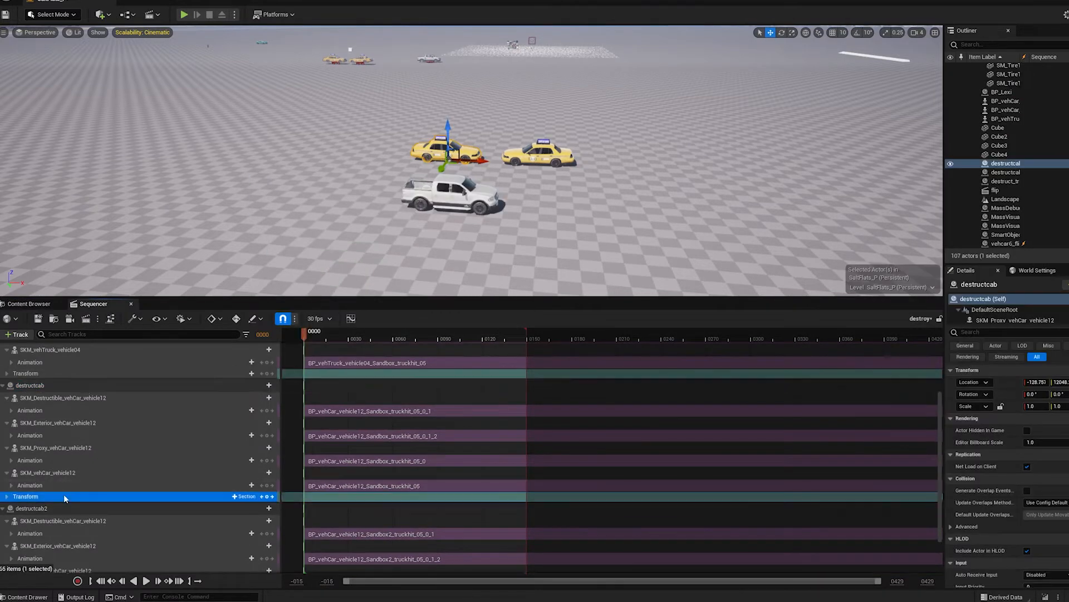
click(29, 303)
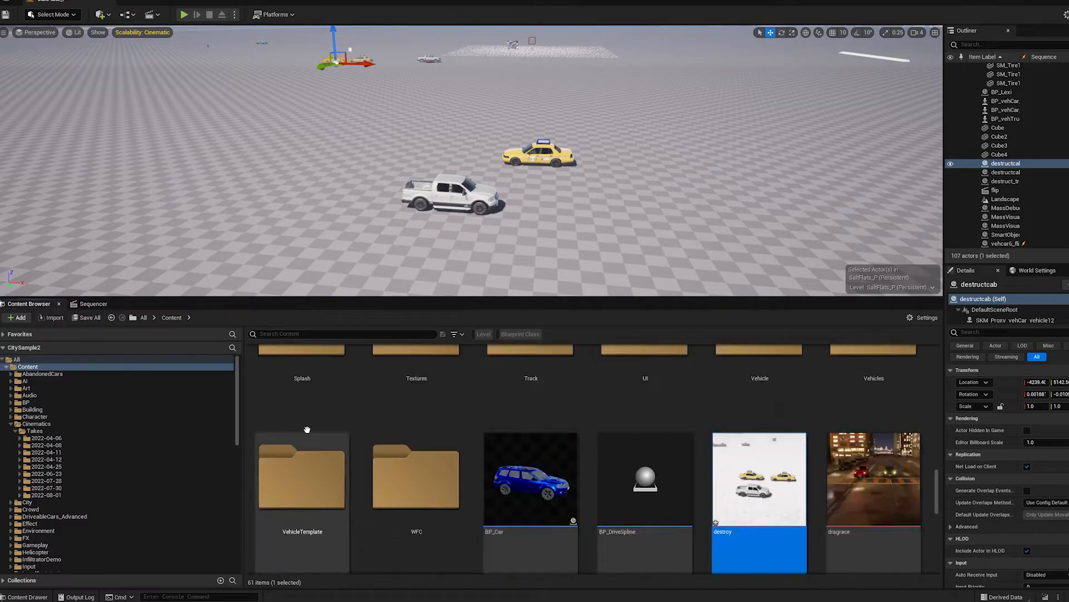
click(94, 303)
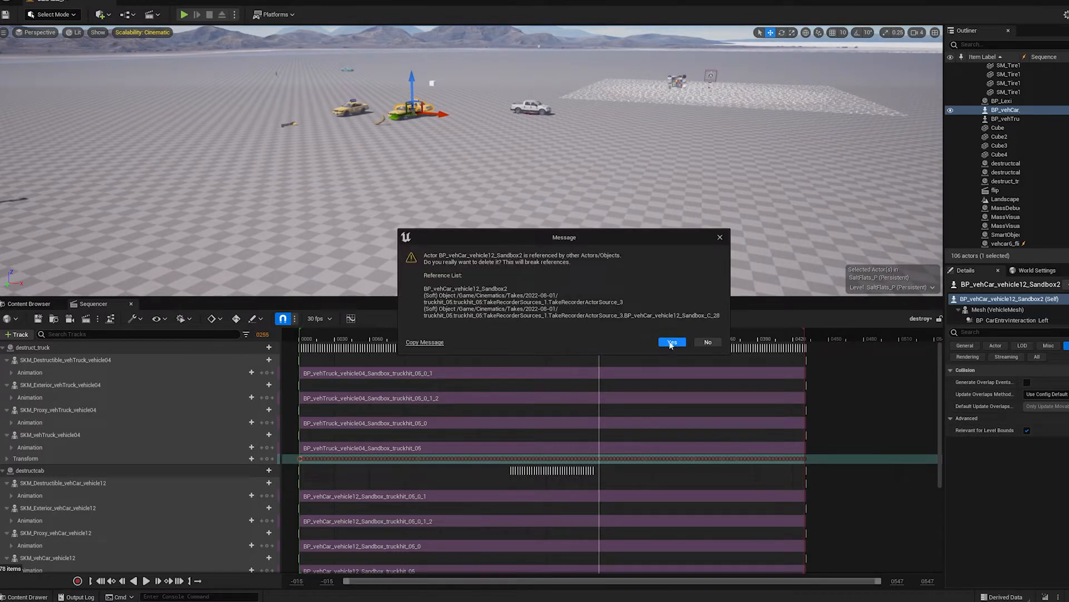
Confirm deleting the referenced BP_vehCar_vehicle12_Sandbox2 taxi actor.
click(670, 342)
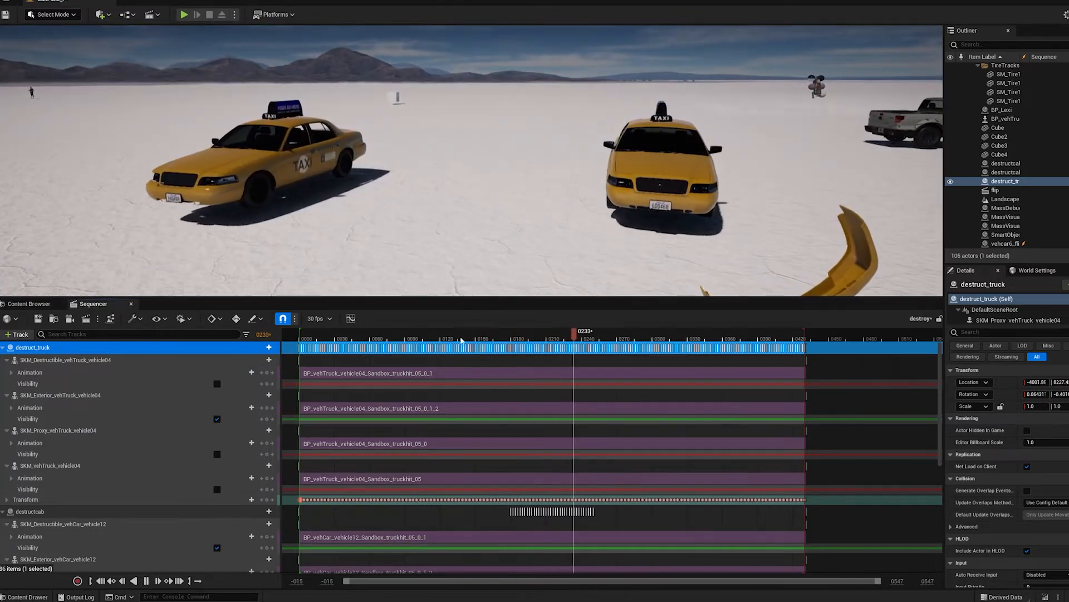
Move the playhead back before the crash to key the truck meshes' Visibility tracks.
click(397, 339)
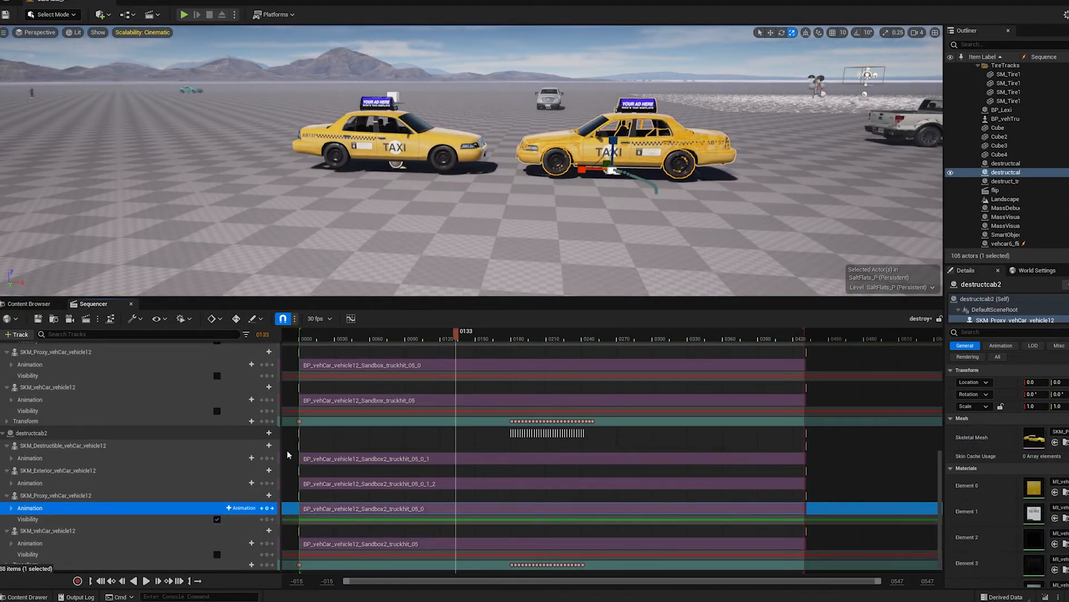
At the impact frame, toggle destructcab2's SKM_Proxy_vehCar_vehicle12 Visibility key.
click(414, 339)
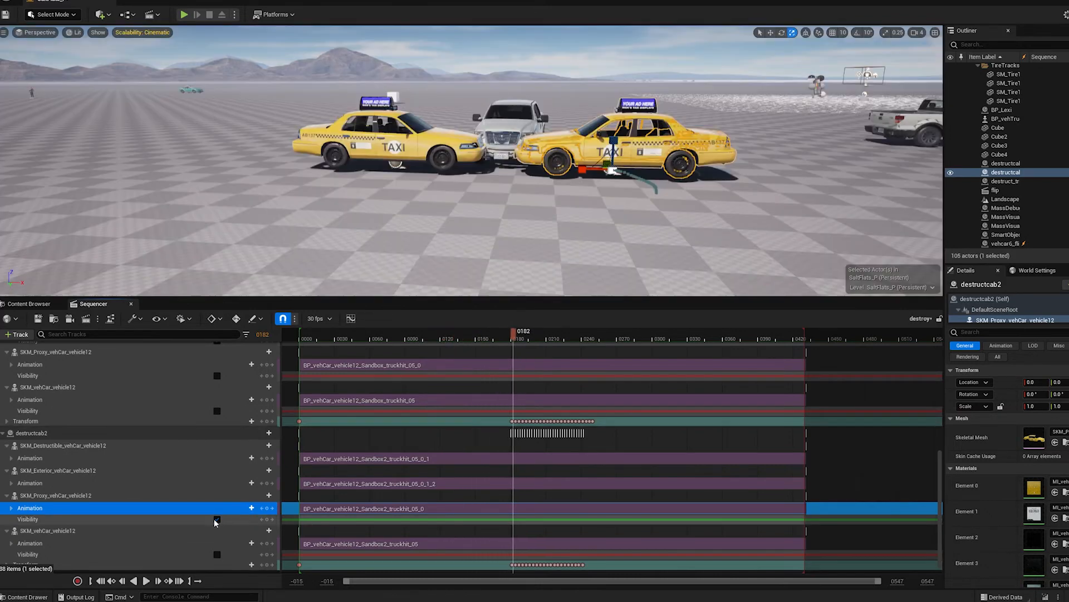
click(512, 335)
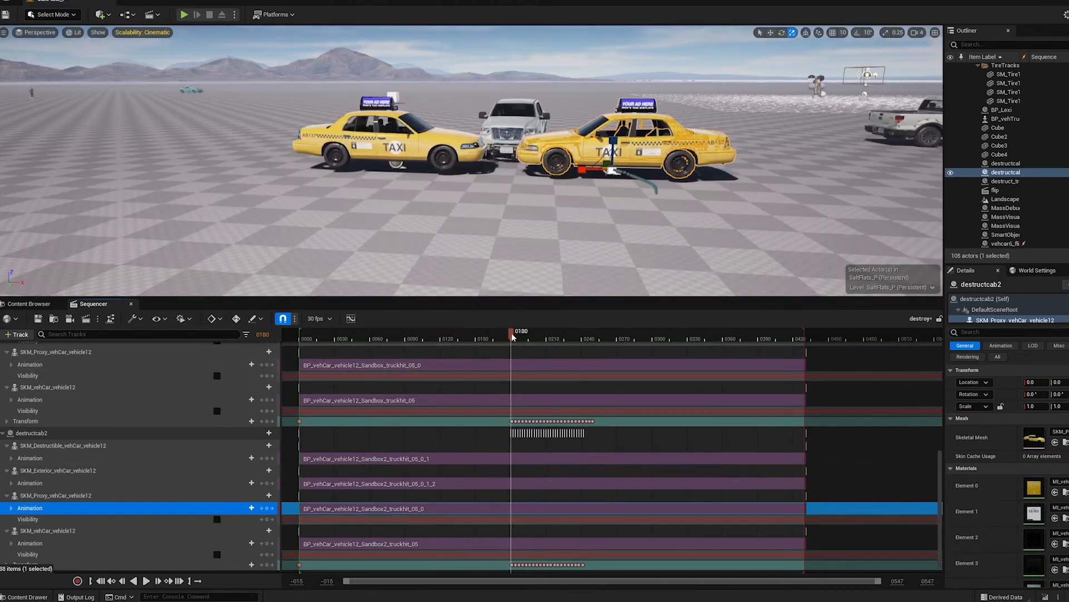